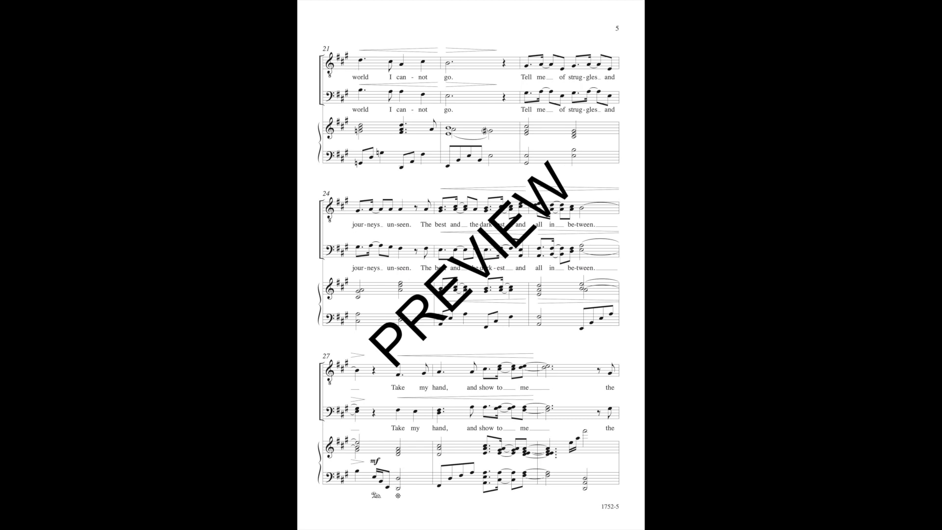
{"action": "scroll", "scroll_direction": "down", "scroll_amount": 3}
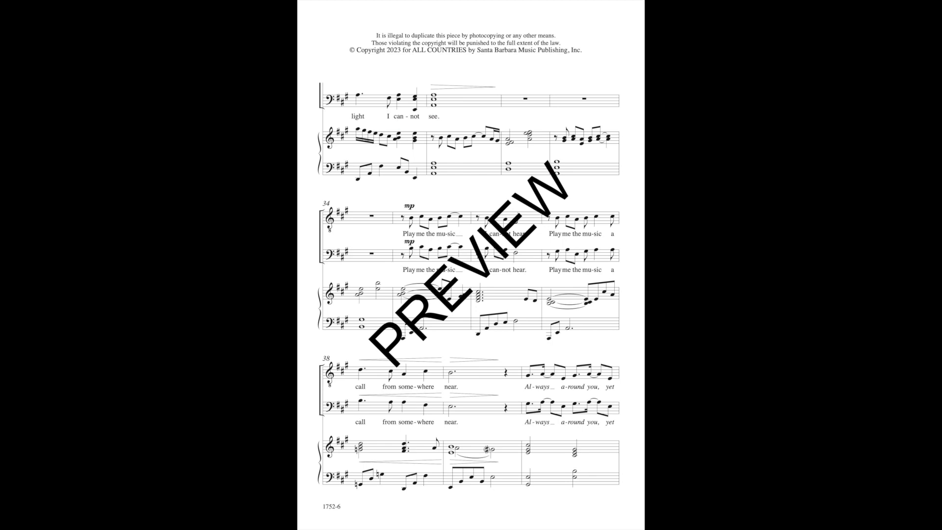
{"action": "scroll", "scroll_direction": "down", "scroll_amount": 3}
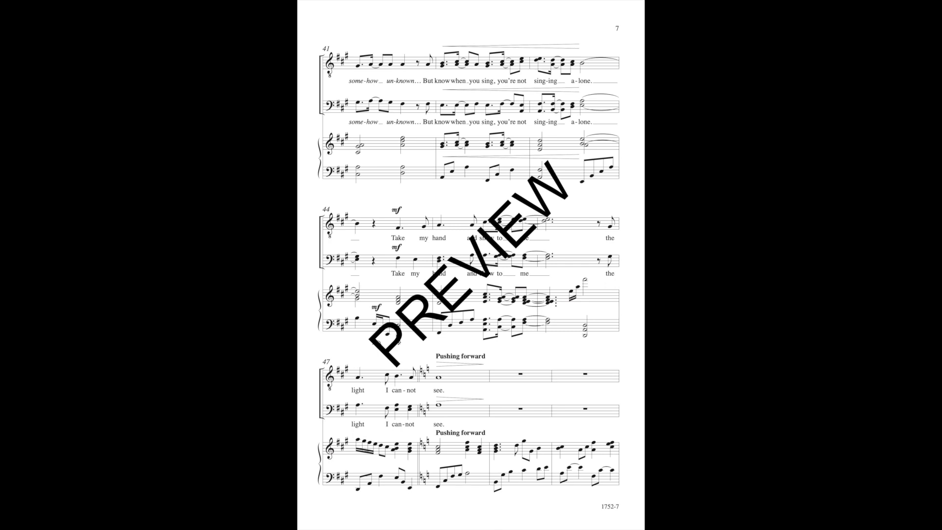
{"action": "scroll", "scroll_direction": "down", "scroll_amount": 3}
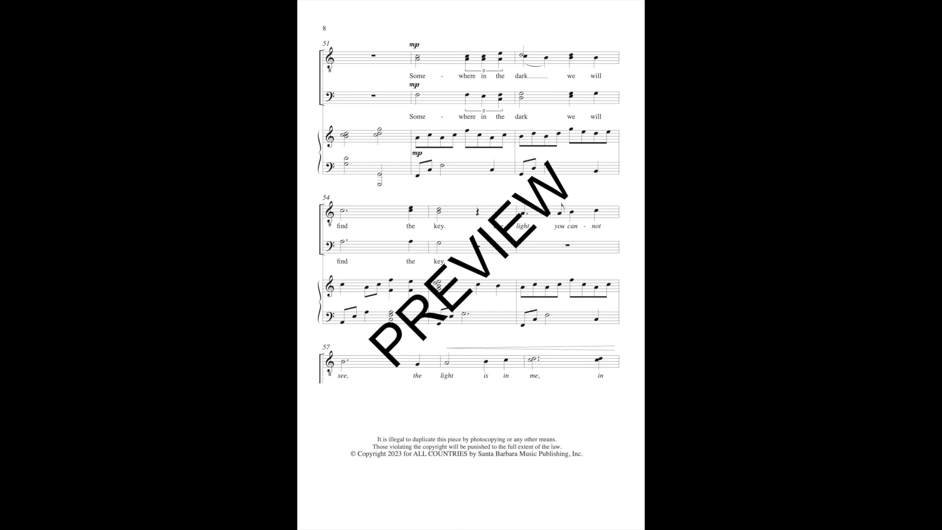
{"action": "scroll", "scroll_direction": "down", "scroll_amount": 3}
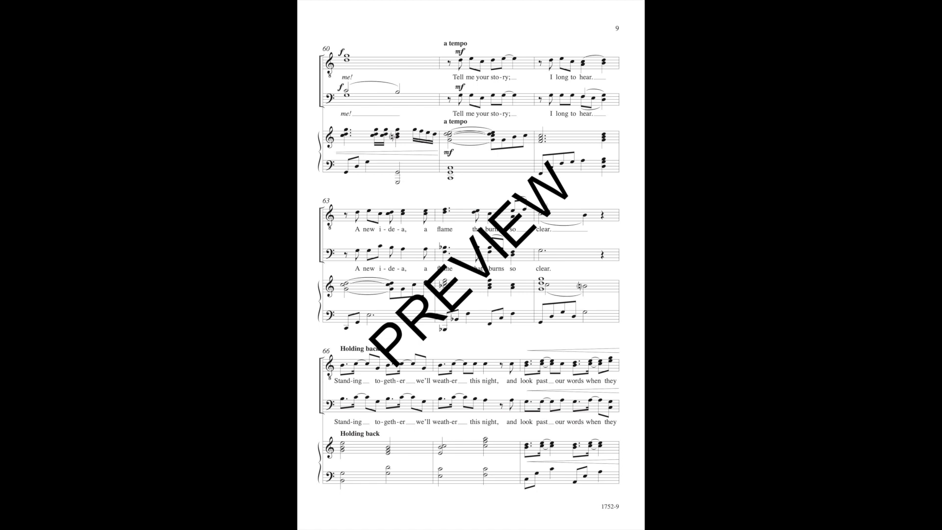
{"action": "scroll", "scroll_direction": "down", "scroll_amount": 3}
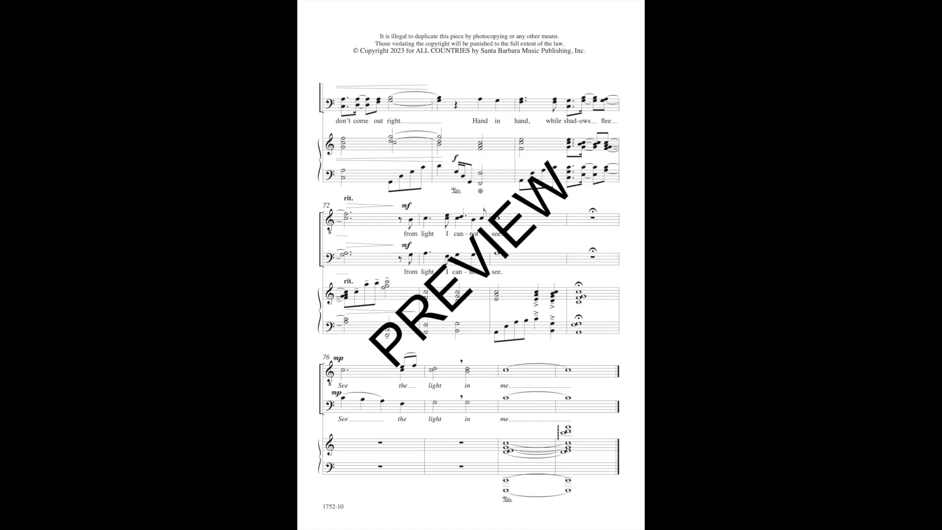